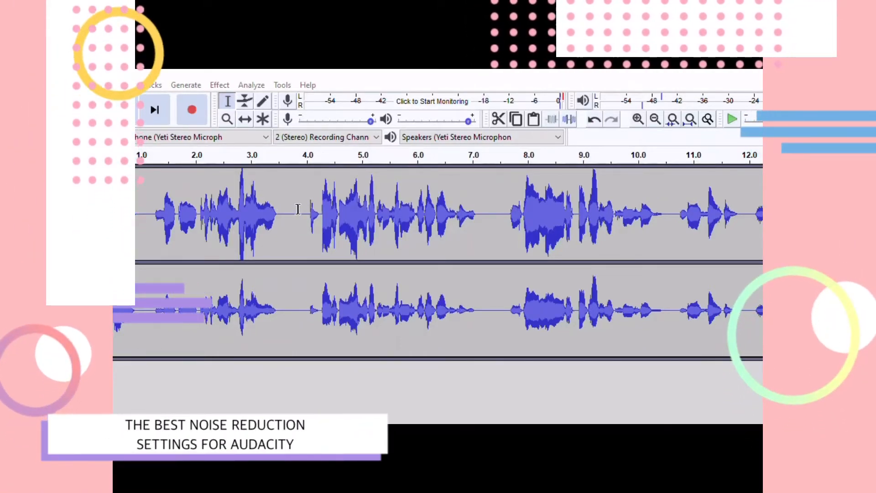
Step: Select the silent gap around 7.0–7.6 s between phrases as the noise-only sample
{"action": "left_click_drag", "start_coordinate": [299, 213], "coordinate": [489, 212]}
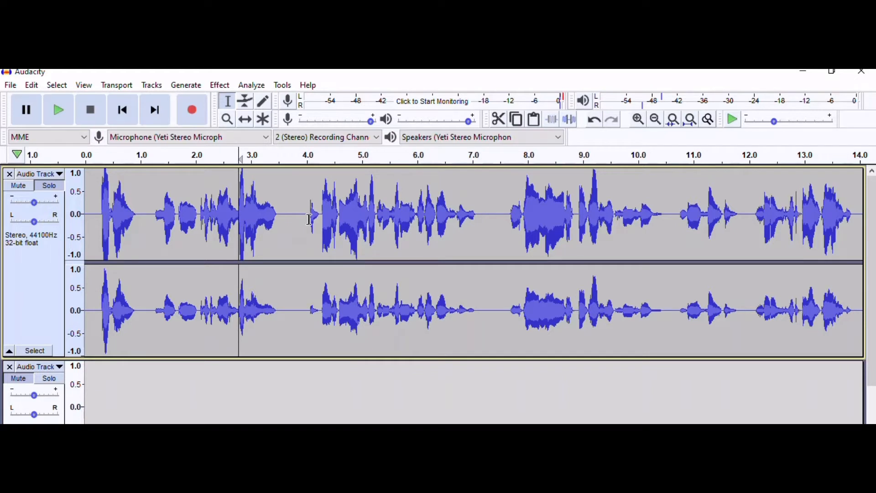
{"action": "left_click_drag", "start_coordinate": [277, 218], "coordinate": [307, 218]}
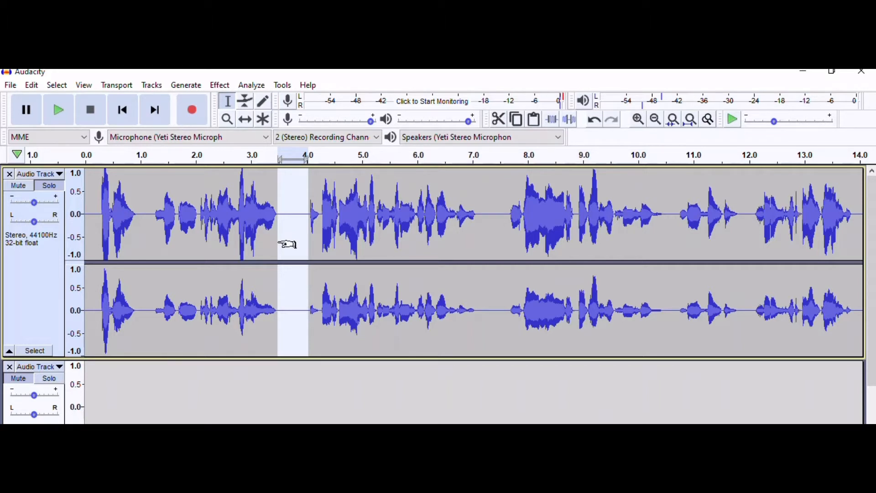
{"action": "mouse_move", "coordinate": [273, 242]}
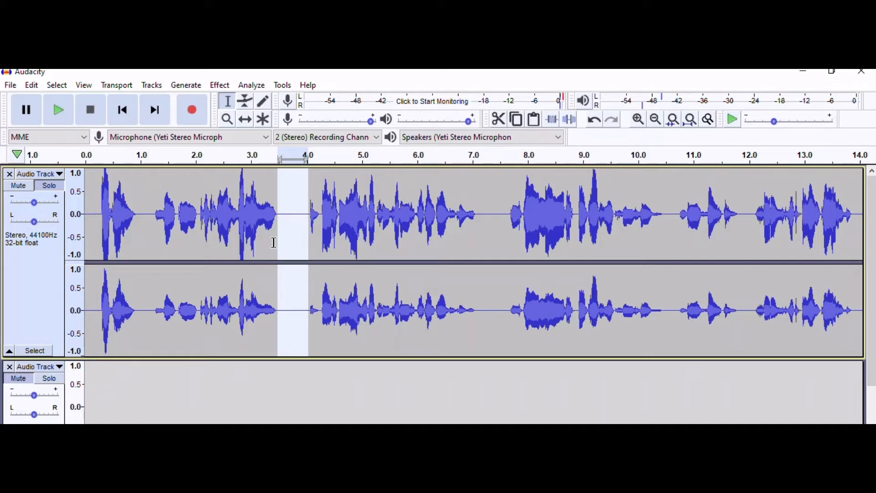
{"action": "mouse_move", "coordinate": [523, 222]}
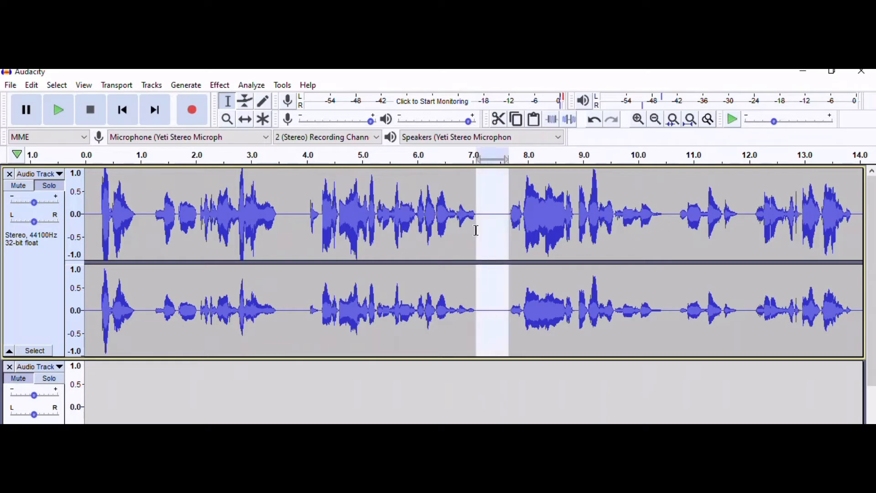
Step: Capture a noise profile from the selected silence via Effect > Noise Reduction
{"action": "left_click", "coordinate": [219, 85]}
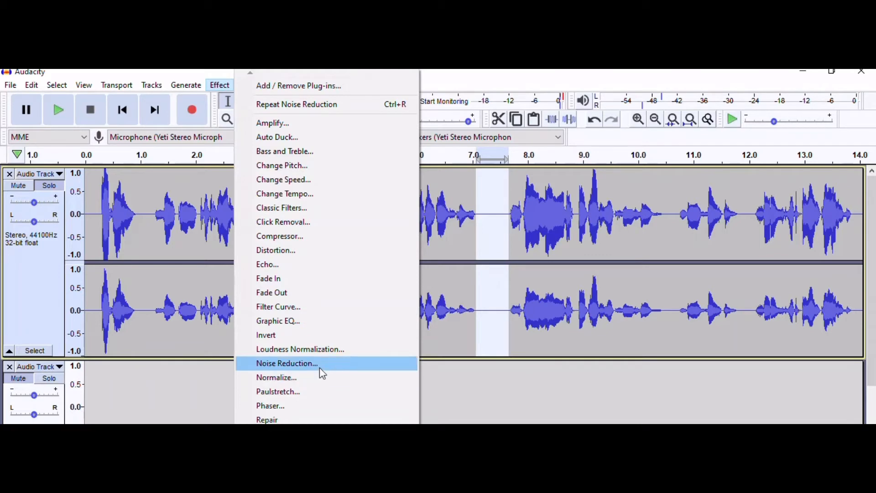
{"action": "left_click", "coordinate": [287, 363]}
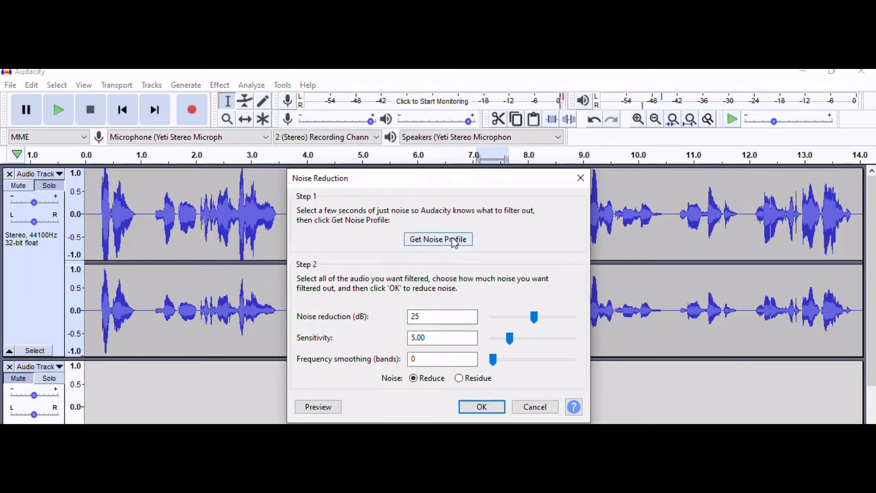
{"action": "left_click", "coordinate": [480, 406]}
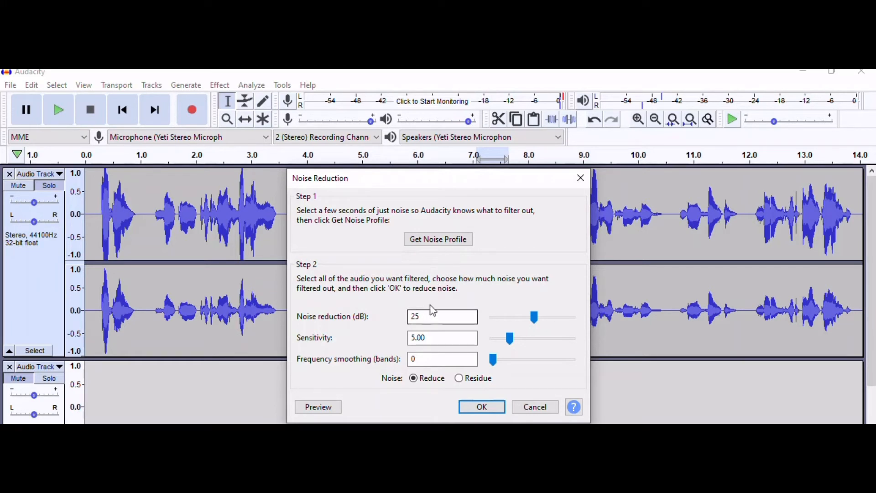
{"action": "left_click", "coordinate": [481, 406]}
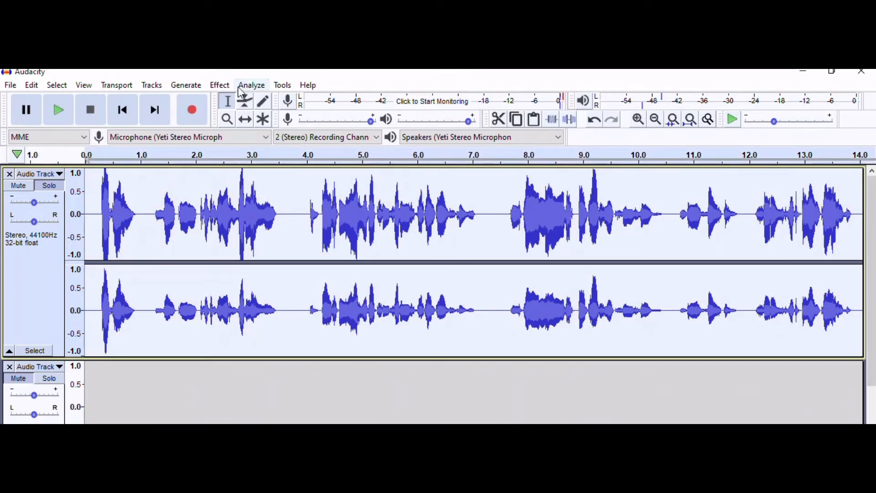
{"action": "mouse_move", "coordinate": [219, 90]}
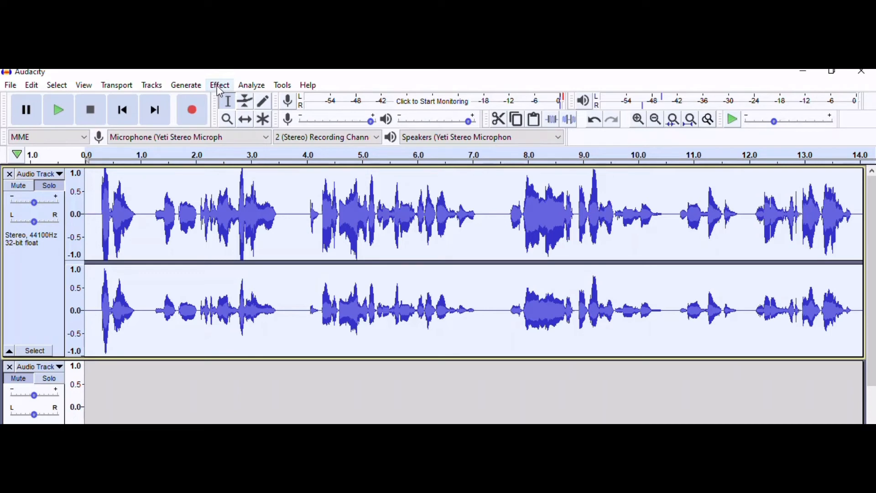
Step: Apply Noise Reduction to the whole recording at 25 dB, sensitivity 5, smoothing 0
{"action": "left_click", "coordinate": [219, 85]}
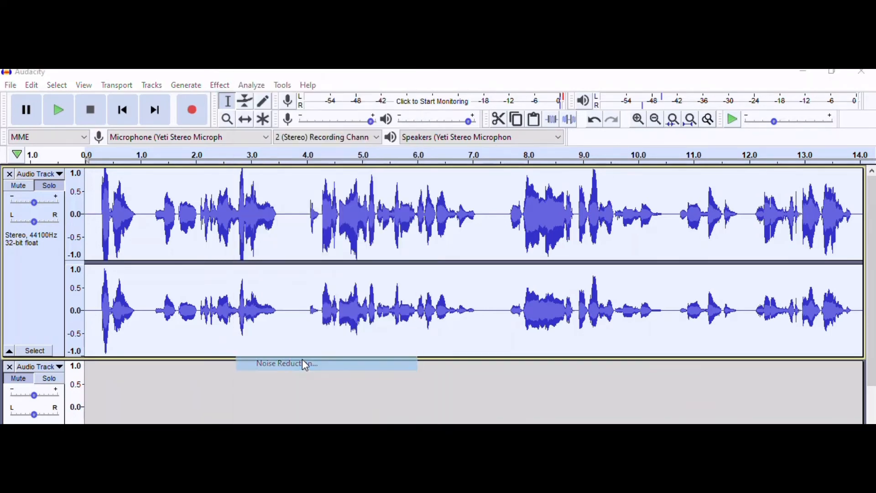
{"action": "left_click", "coordinate": [287, 363]}
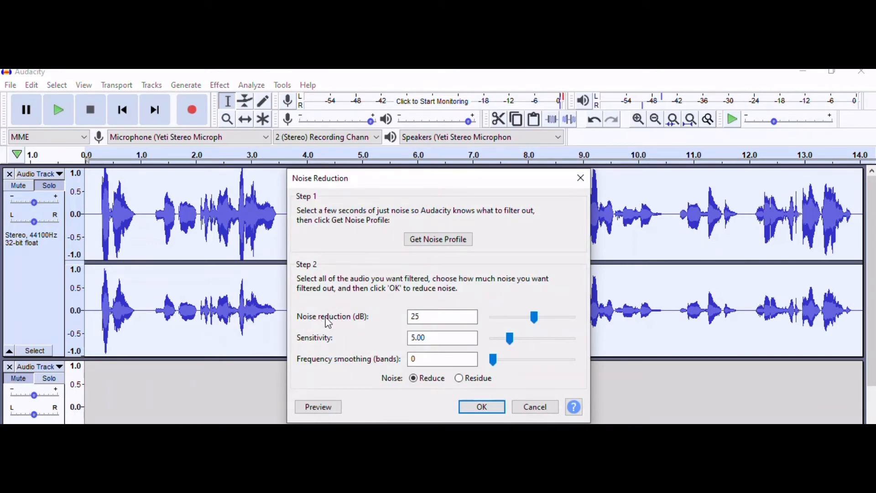
{"action": "left_click", "coordinate": [442, 316]}
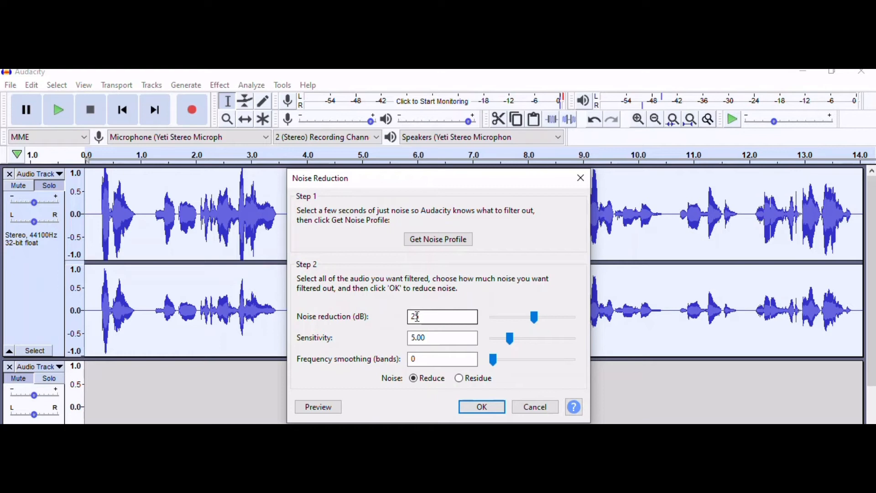
{"action": "type", "text": "25"}
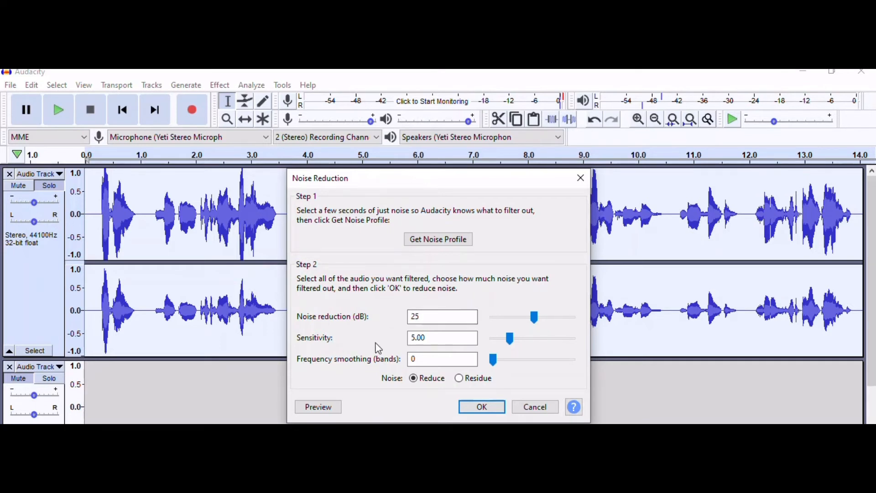
{"action": "left_click", "coordinate": [481, 406]}
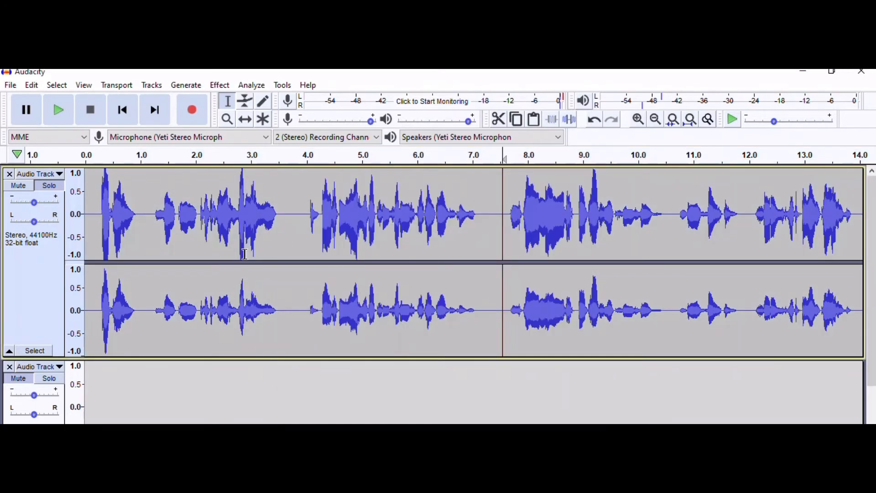
Step: Play back the denoised audio, then select the passage from about 17 to 25 s
{"action": "left_click", "coordinate": [58, 109]}
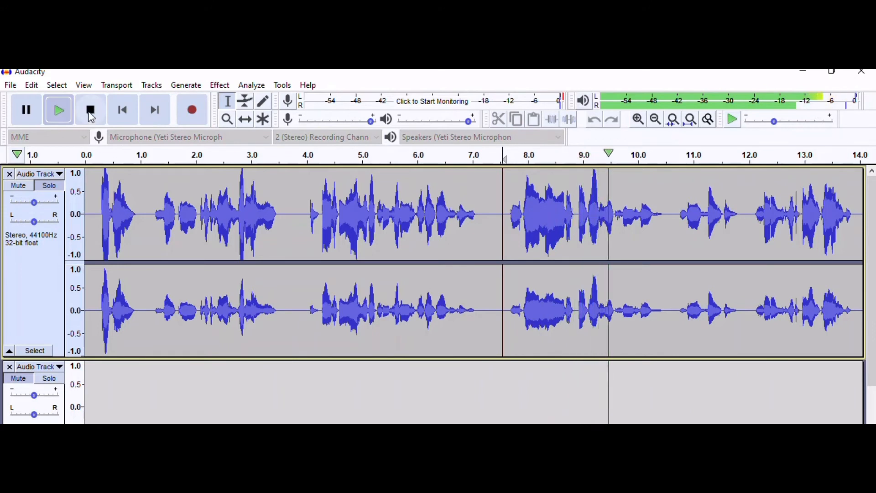
{"action": "left_click", "coordinate": [90, 110]}
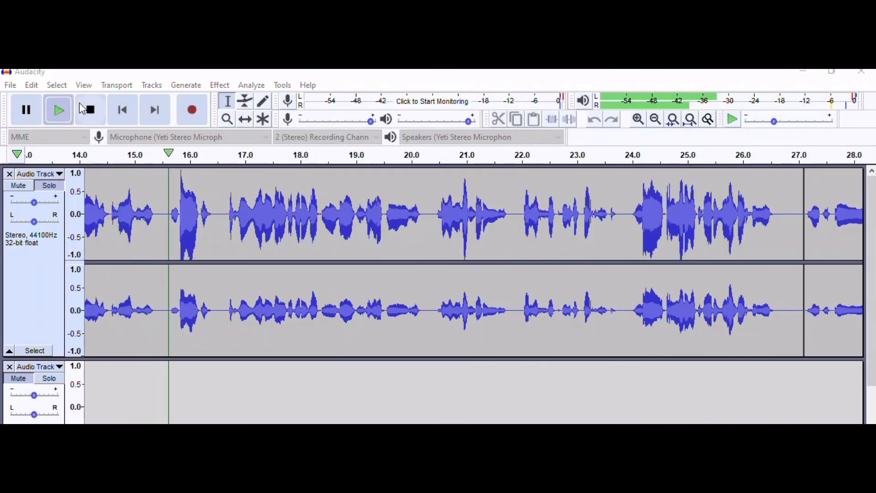
{"action": "left_click_drag", "start_coordinate": [243, 215], "coordinate": [715, 215]}
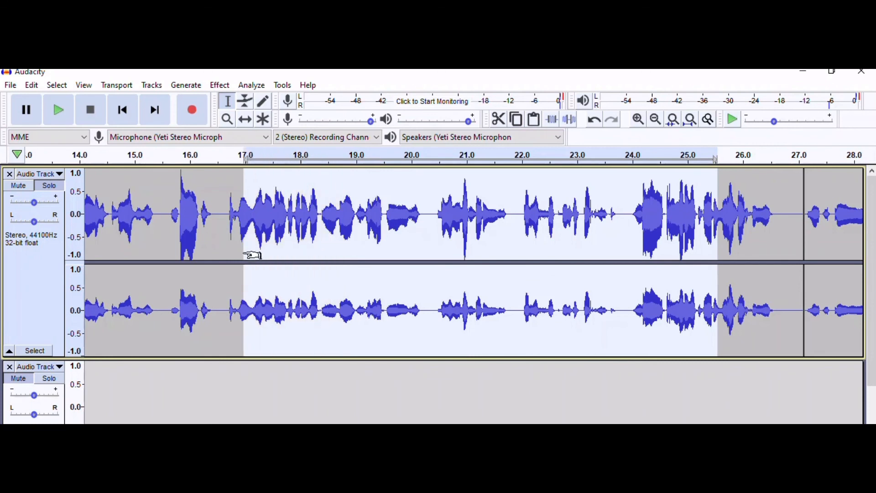